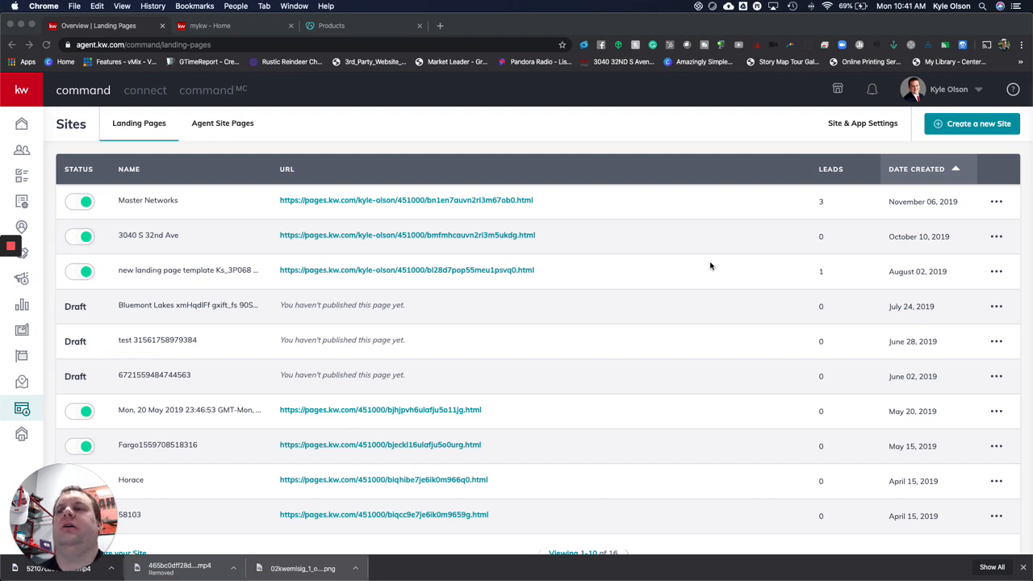
{"action": "mouse_move", "coordinate": [259, 230]}
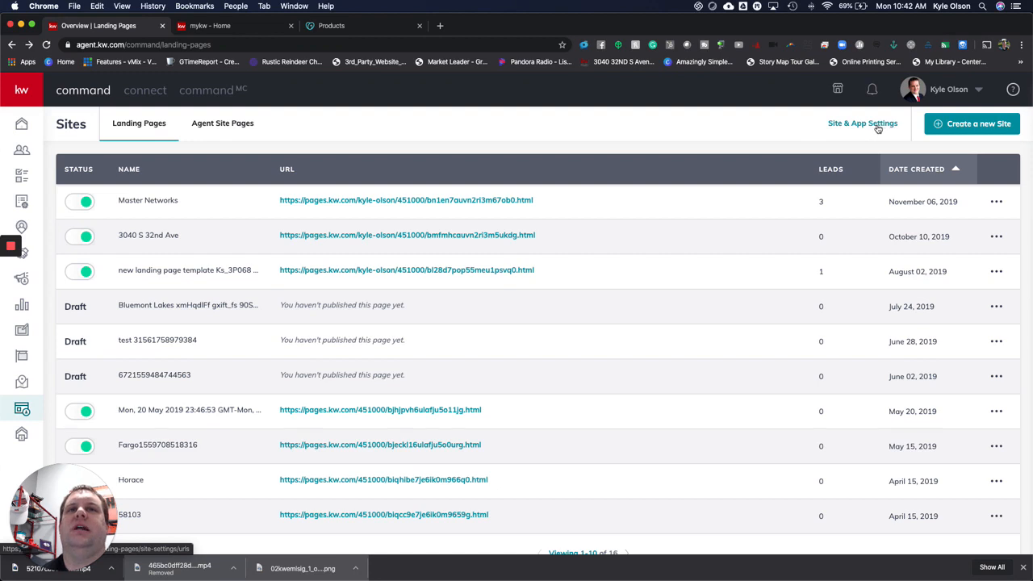
Step: Copy the agent site's App URL from KW Command's Site & App Settings to the clipboard
{"action": "left_click", "coordinate": [862, 123]}
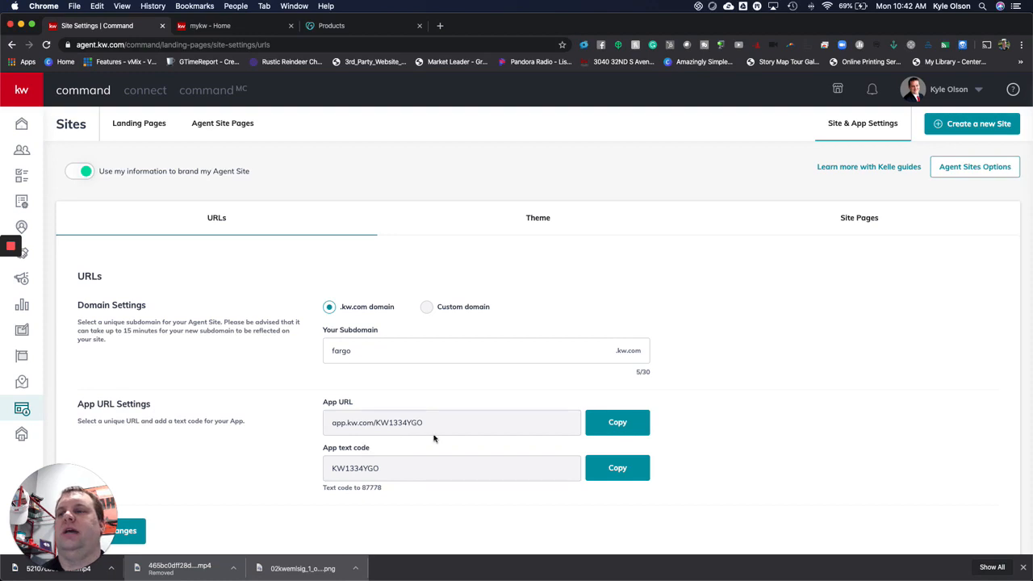
{"action": "left_click", "coordinate": [617, 423]}
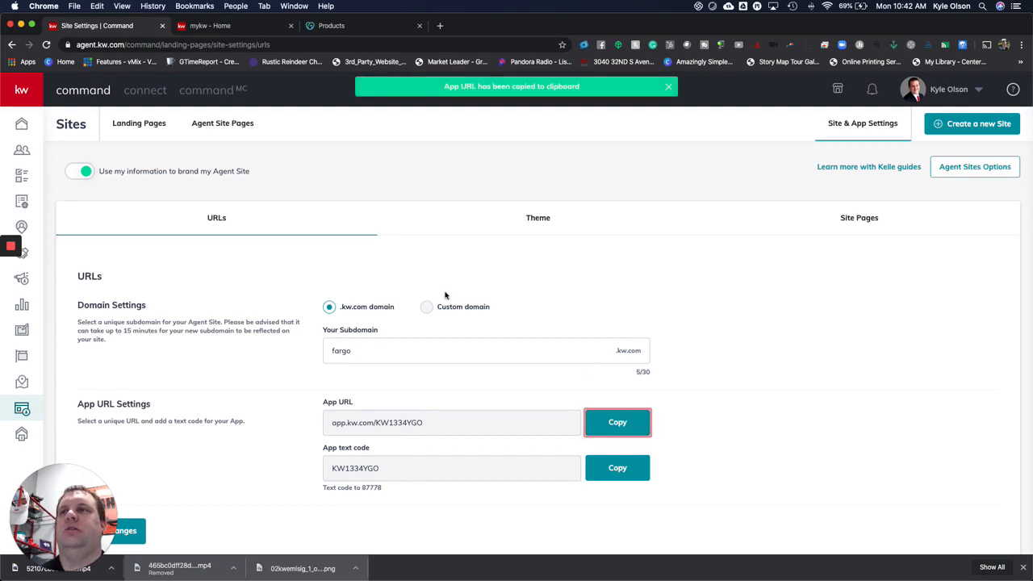
{"action": "mouse_move", "coordinate": [256, 58]}
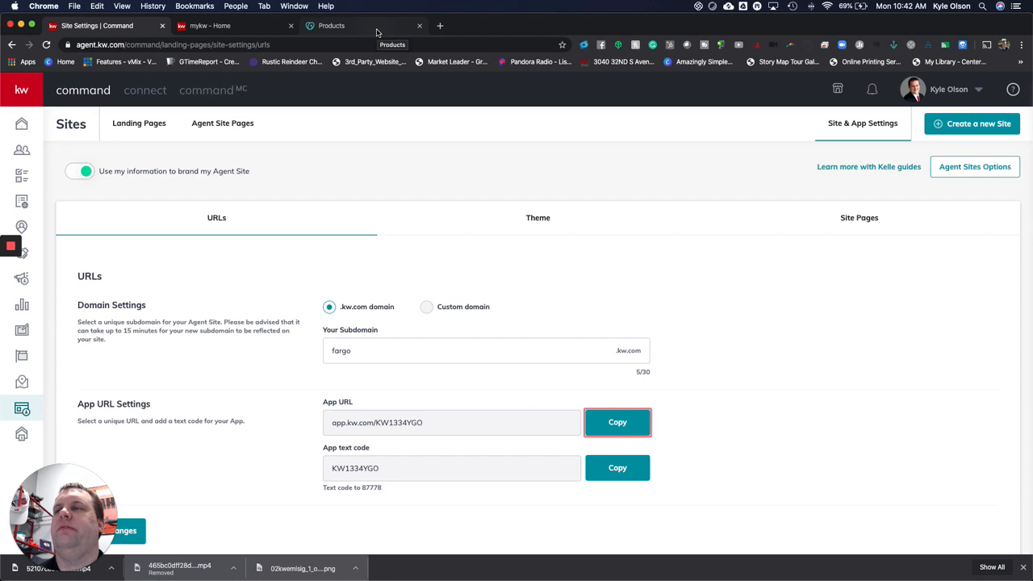
Step: Switch to the GoDaddy My Products page listing the account's domains
{"action": "left_click", "coordinate": [331, 26]}
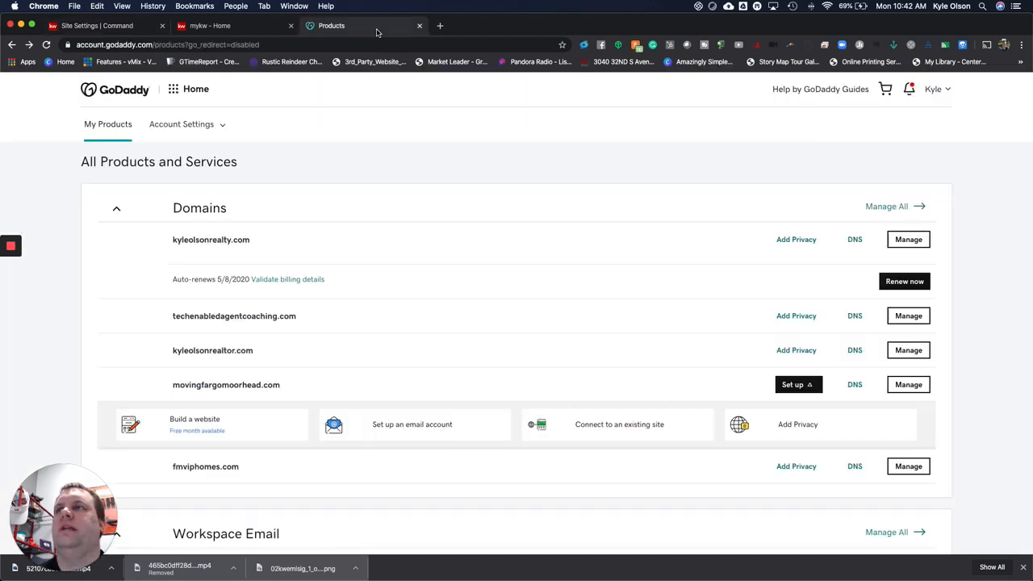
{"action": "left_click", "coordinate": [267, 45]}
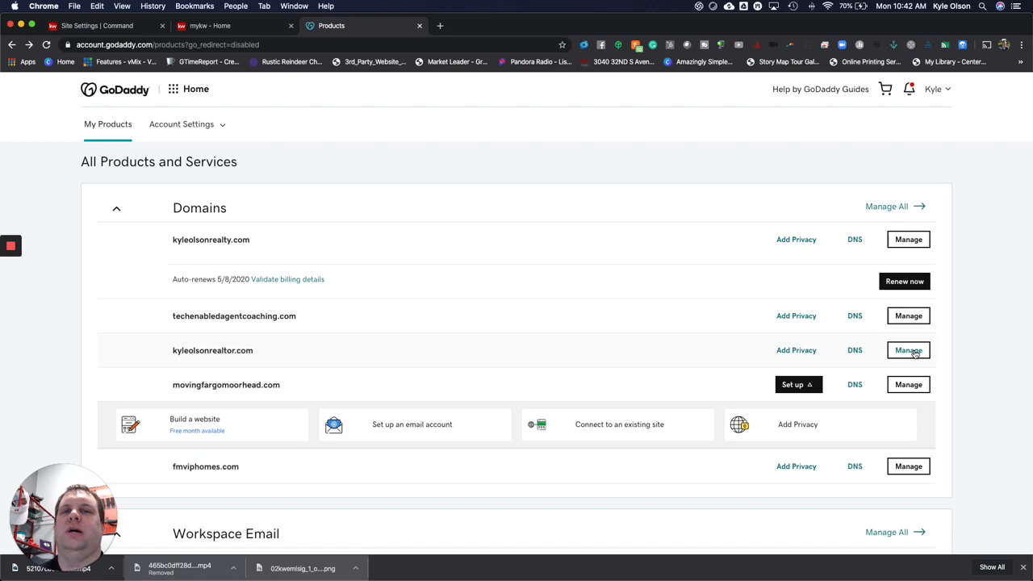
Step: Manage kyleolsonrealtor.com and bring its Additional Settings into view
{"action": "left_click", "coordinate": [907, 349]}
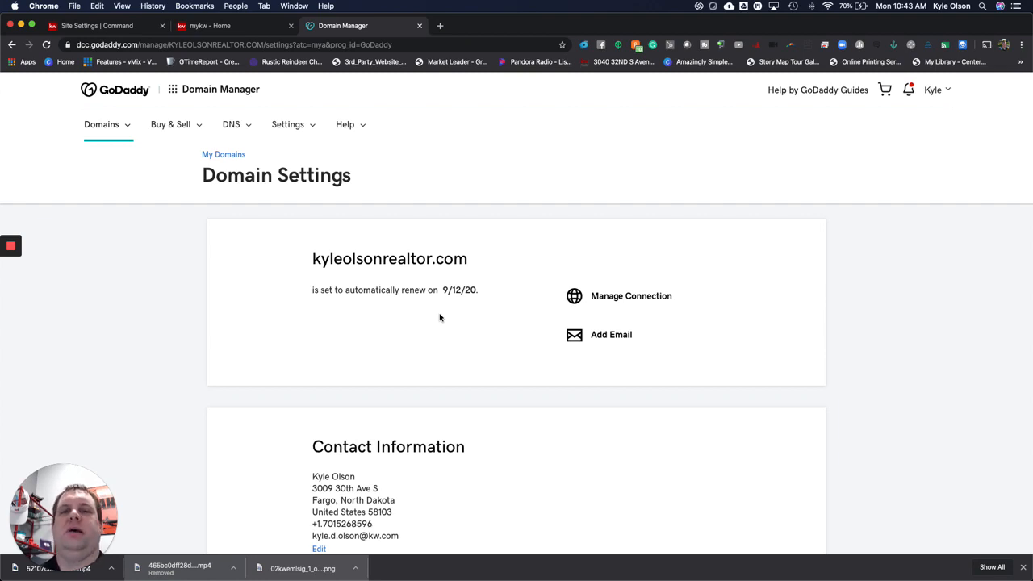
{"action": "scroll", "scroll_direction": "down", "scroll_amount": 3}
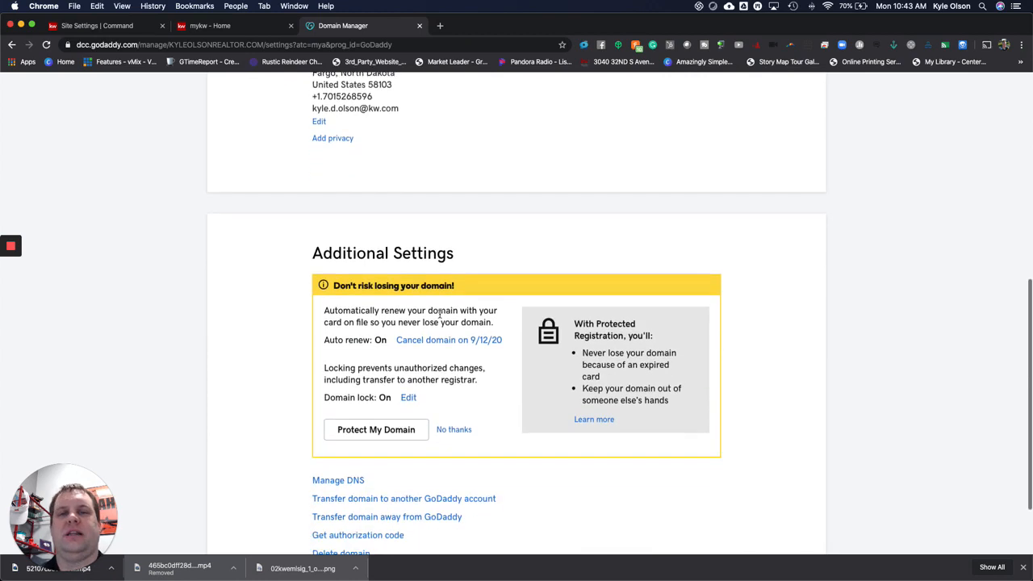
{"action": "scroll", "scroll_direction": "down", "scroll_amount": 3}
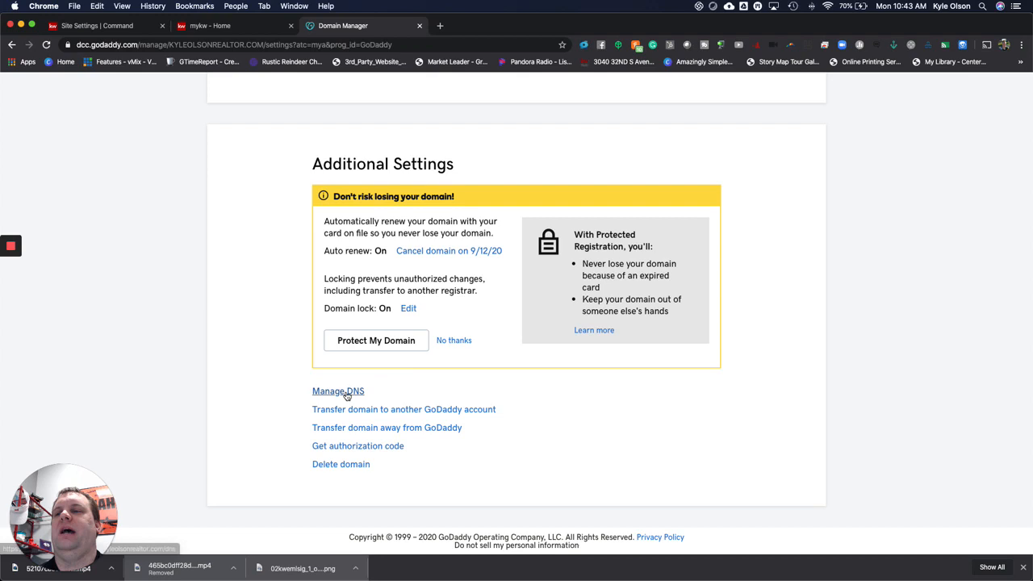
Step: Enter DNS management for kyleolsonrealtor.com and reach the Forwarding subdomains panel
{"action": "left_click", "coordinate": [337, 393]}
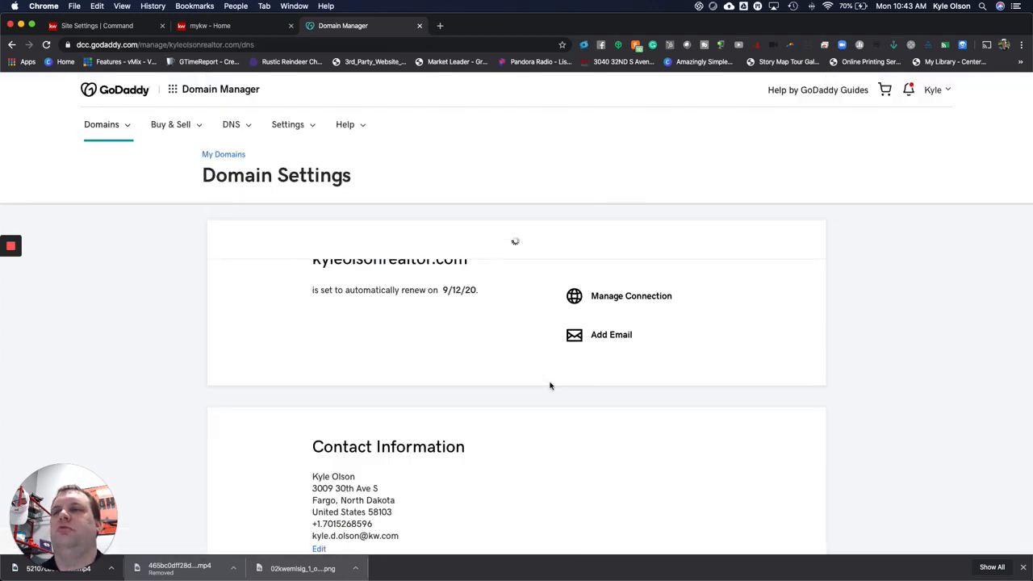
{"action": "left_click", "coordinate": [231, 124]}
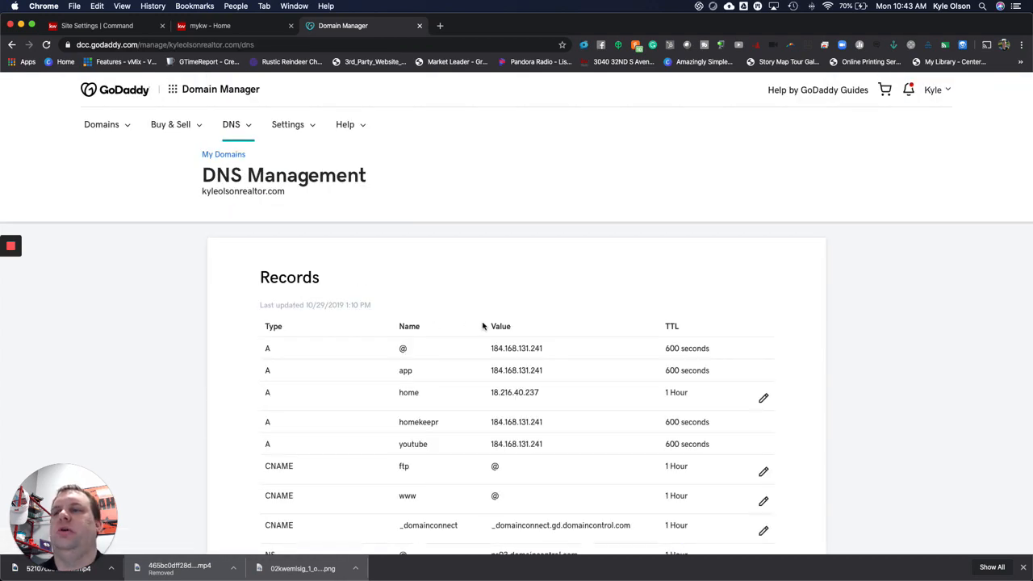
{"action": "scroll", "scroll_direction": "down", "scroll_amount": 3}
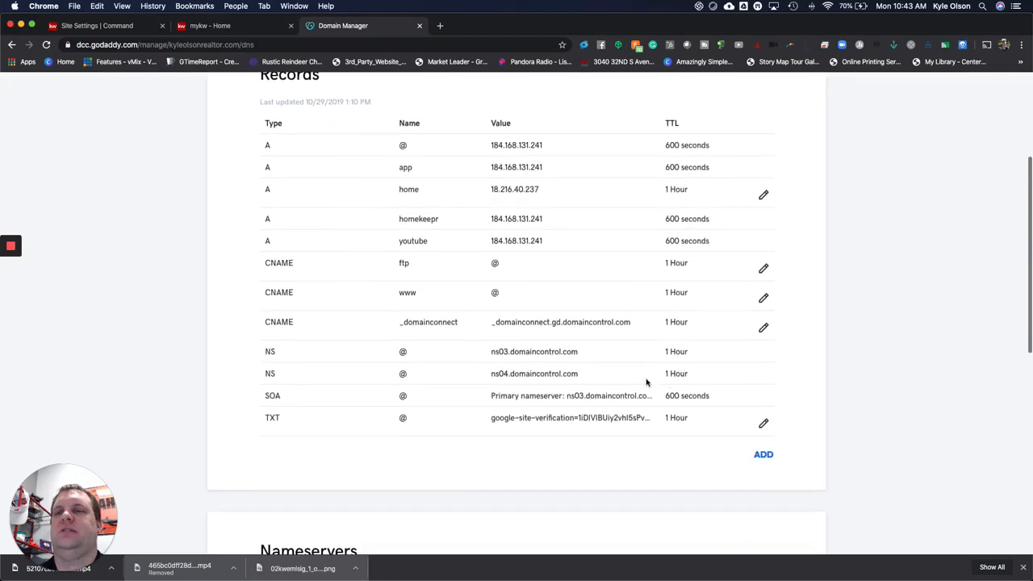
{"action": "scroll", "scroll_direction": "down", "scroll_amount": 3}
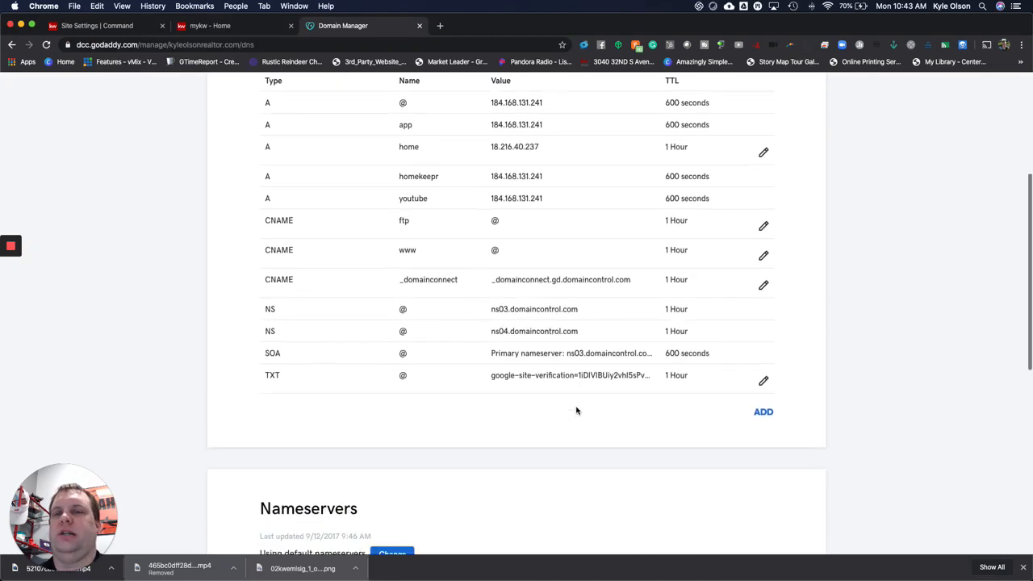
{"action": "scroll", "scroll_direction": "down", "scroll_amount": 3}
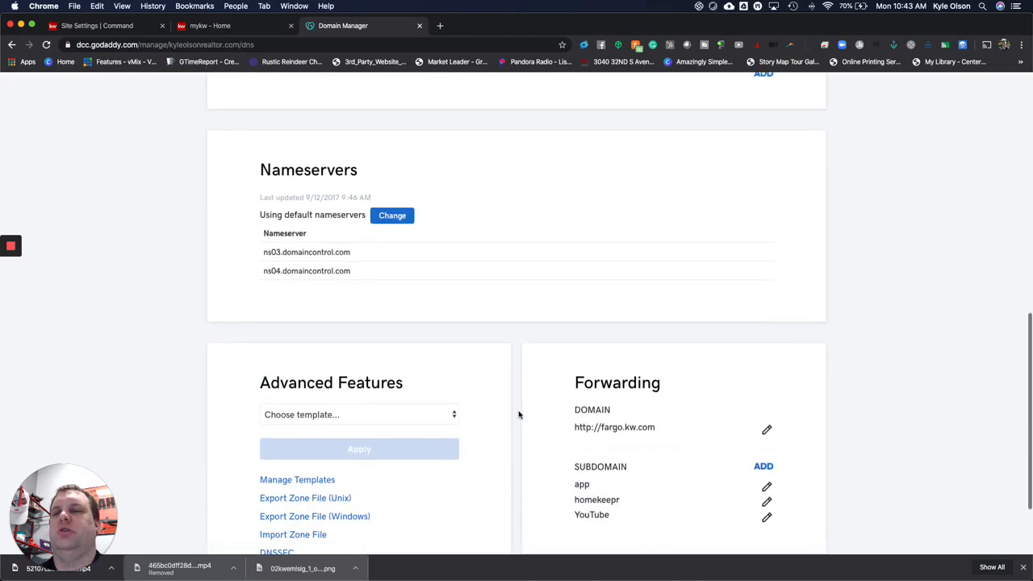
{"action": "scroll", "scroll_direction": "down", "scroll_amount": 3}
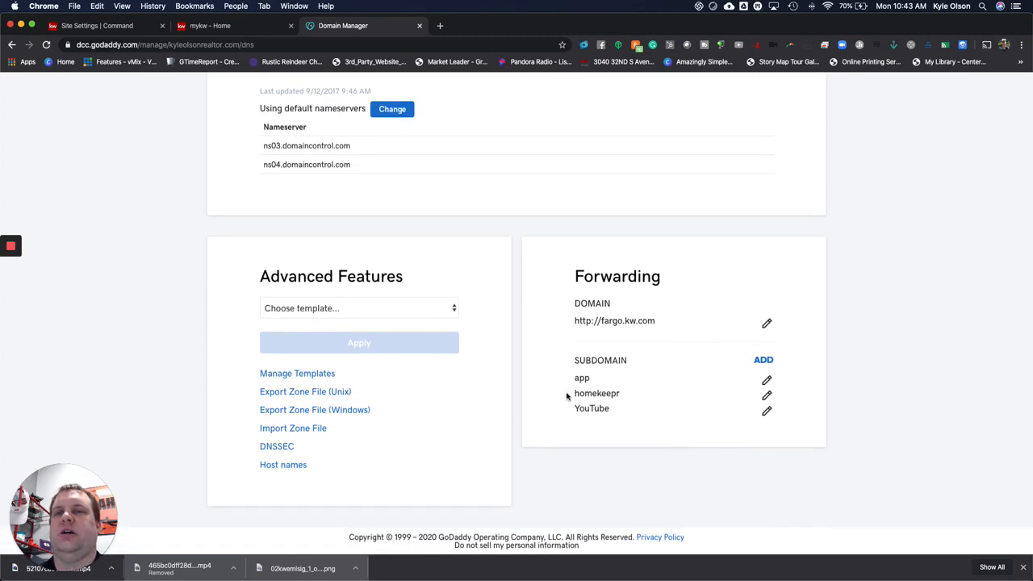
{"action": "mouse_move", "coordinate": [620, 343]}
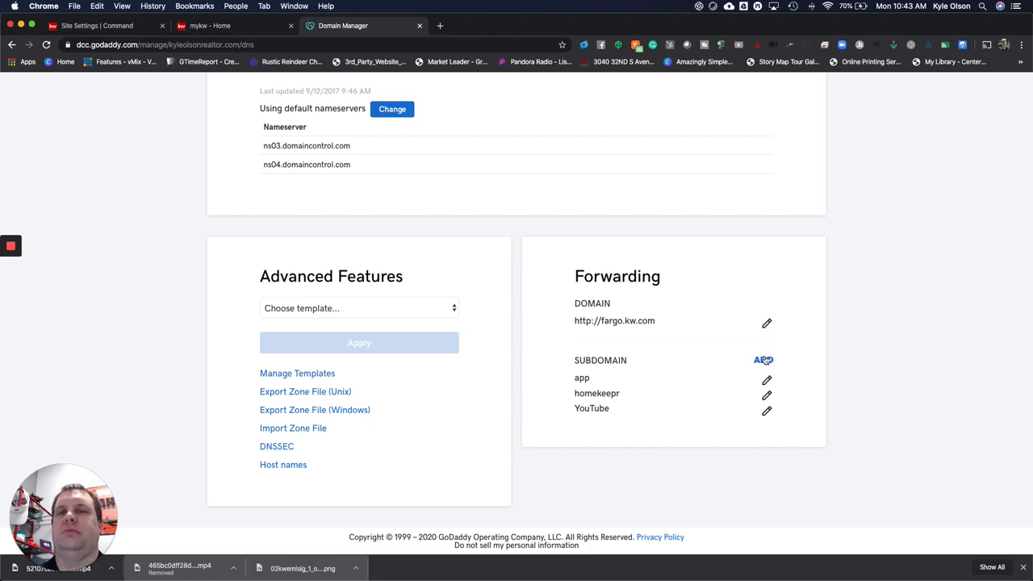
{"action": "left_click", "coordinate": [762, 360]}
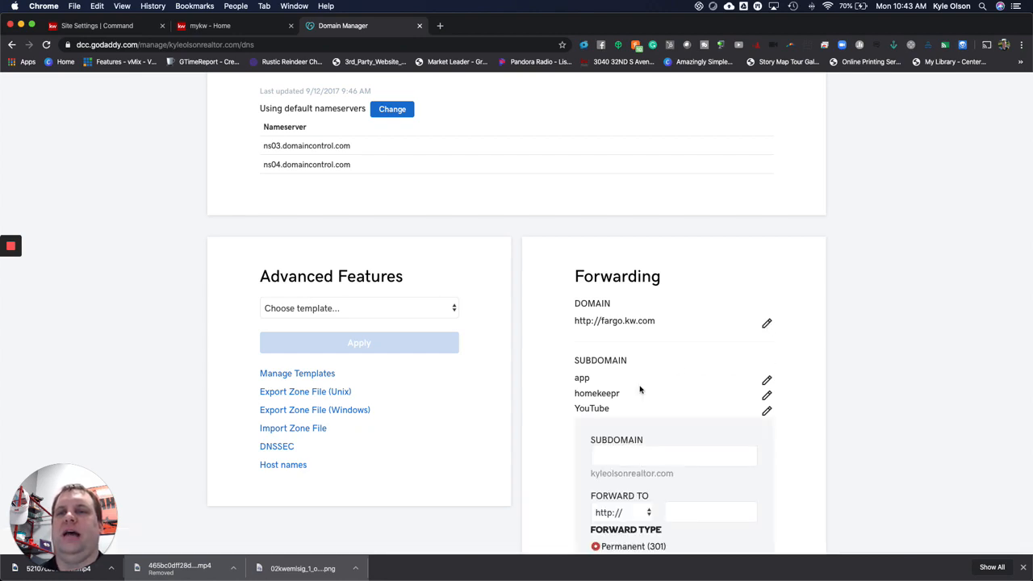
{"action": "scroll", "scroll_direction": "down", "scroll_amount": 3}
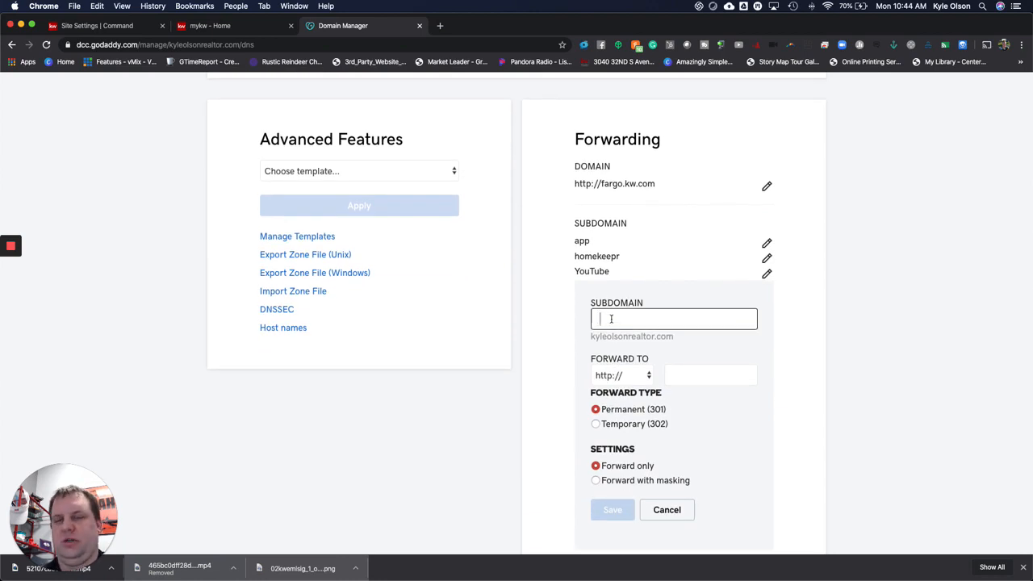
{"action": "type", "text": "newapp"}
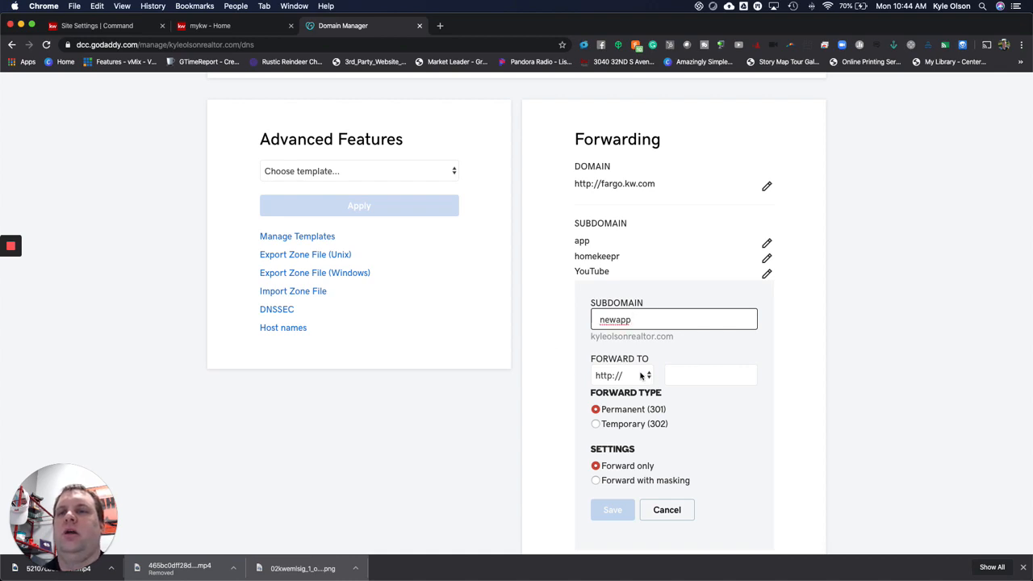
{"action": "left_click", "coordinate": [710, 375]}
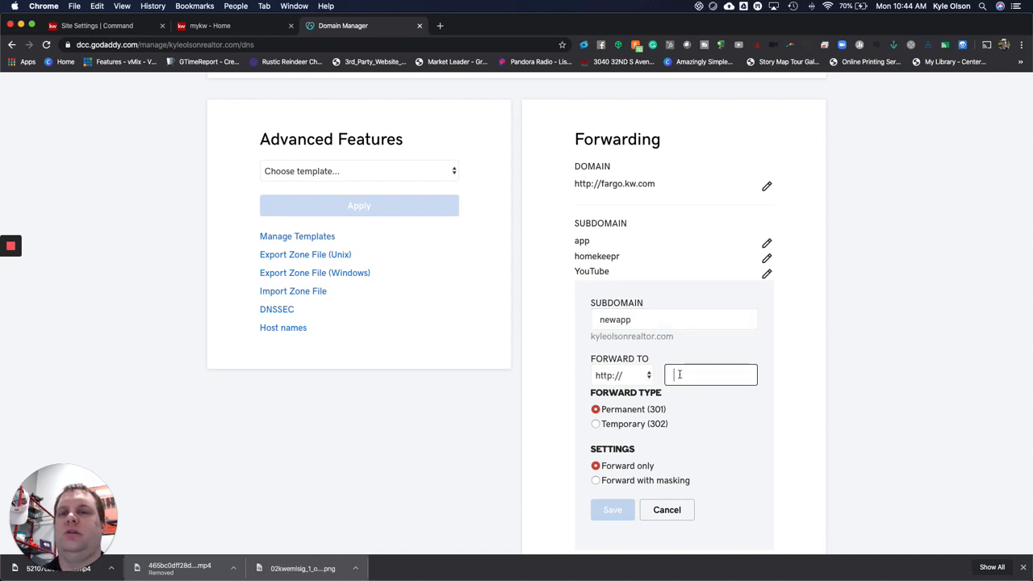
{"action": "type", "text": "https://app.kw.com"}
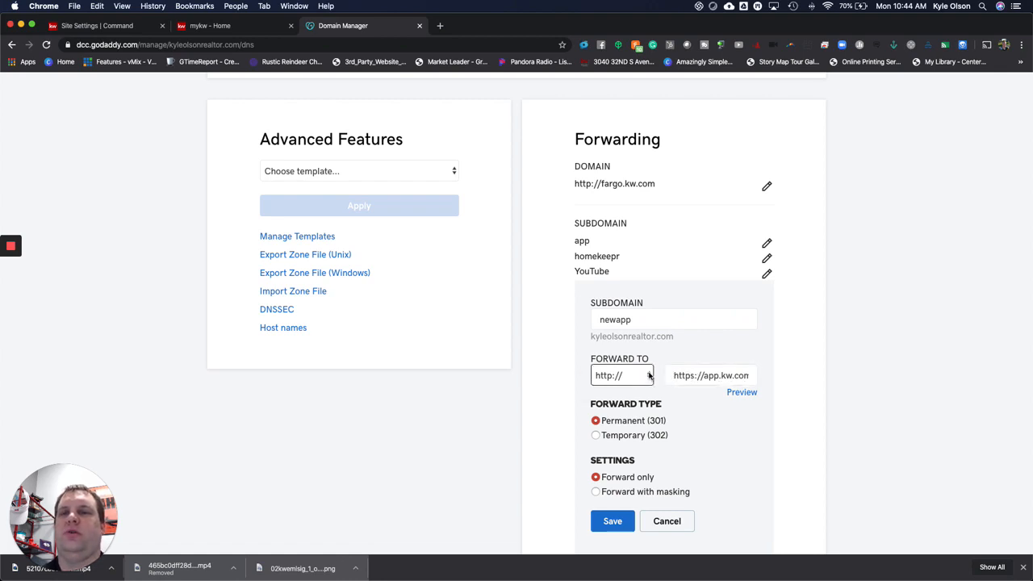
{"action": "left_click", "coordinate": [621, 375]}
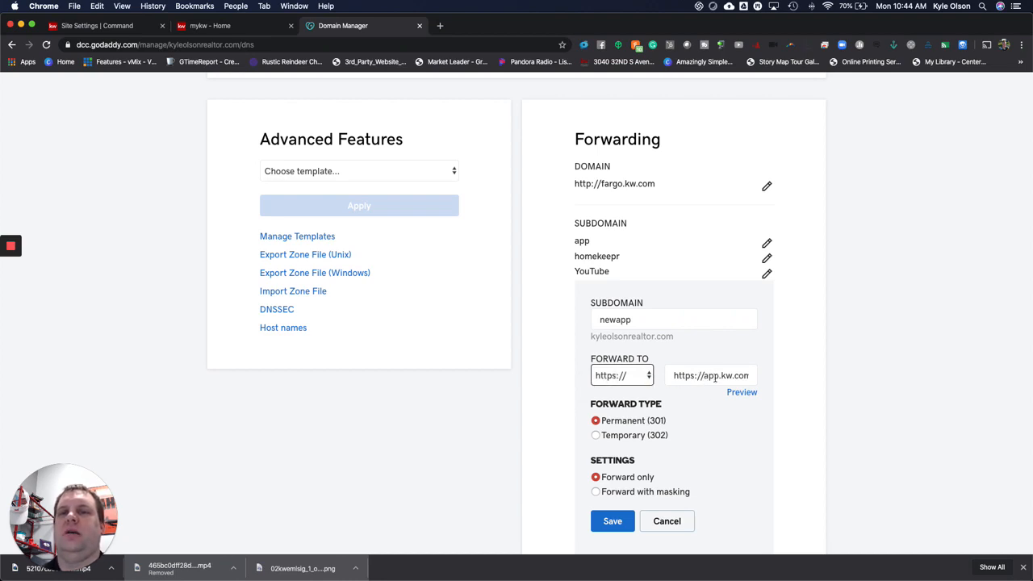
{"action": "left_click", "coordinate": [711, 375]}
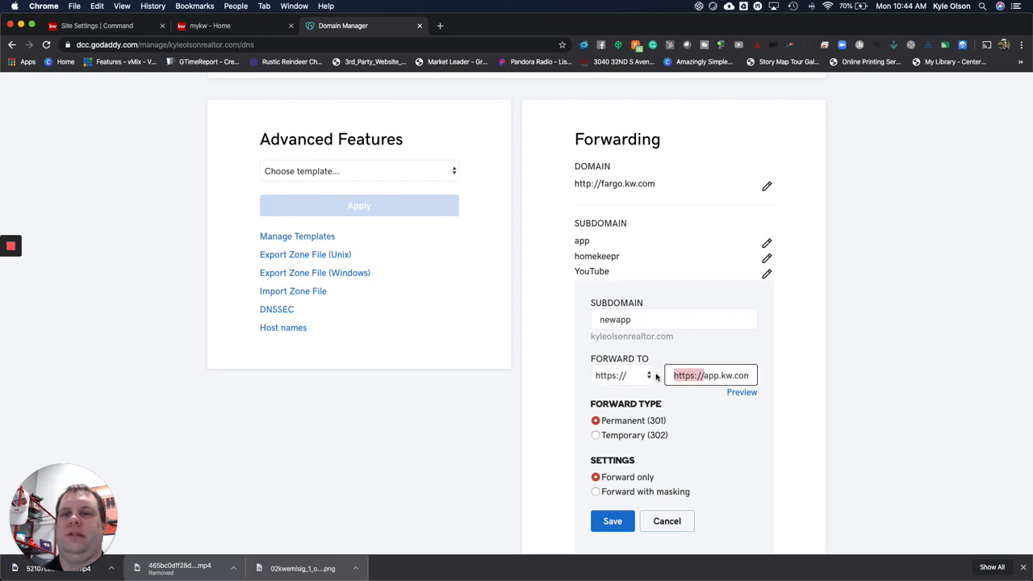